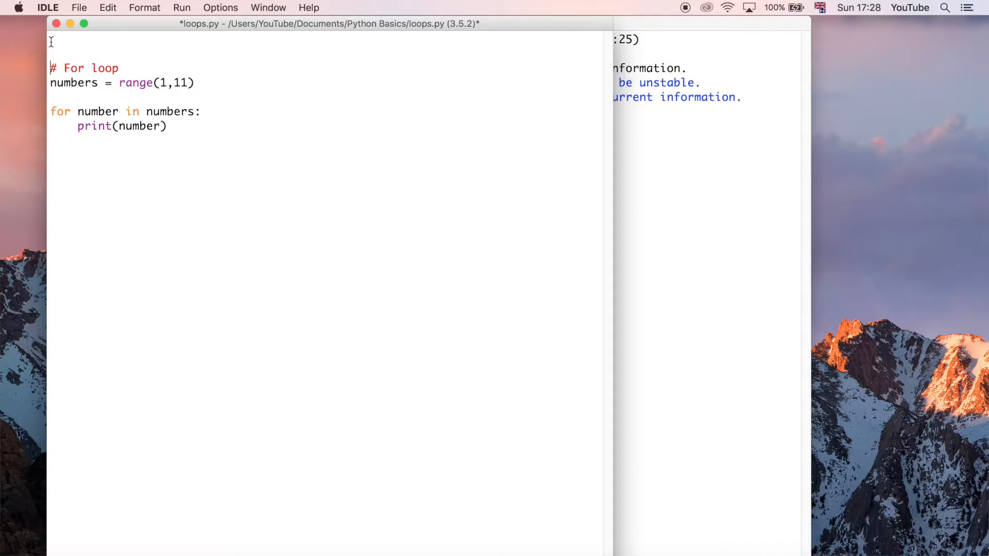
text(""")
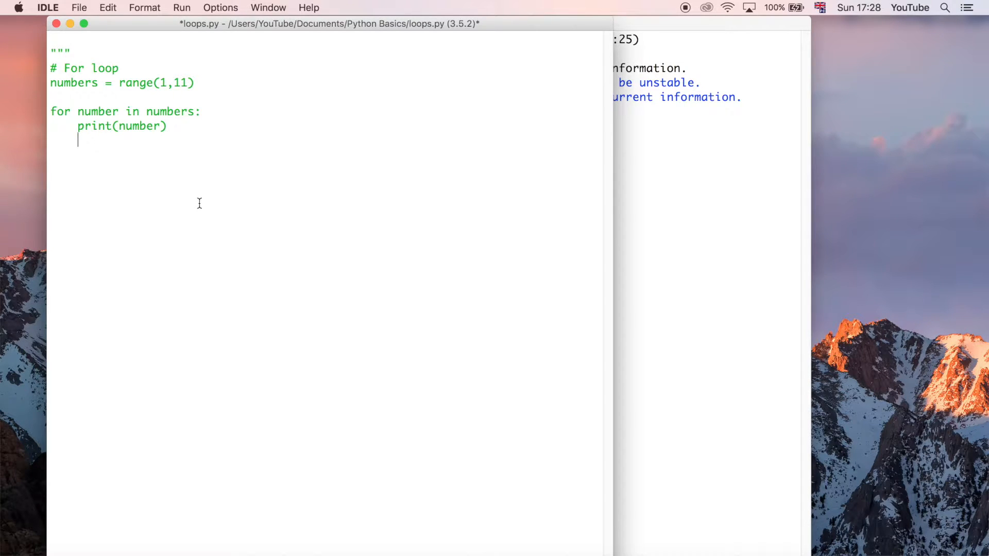
text(""")
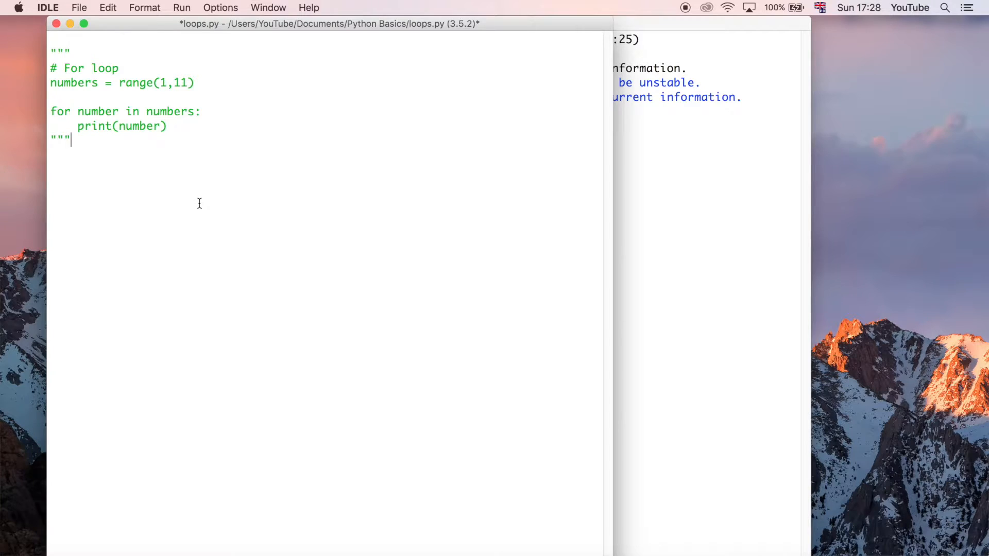